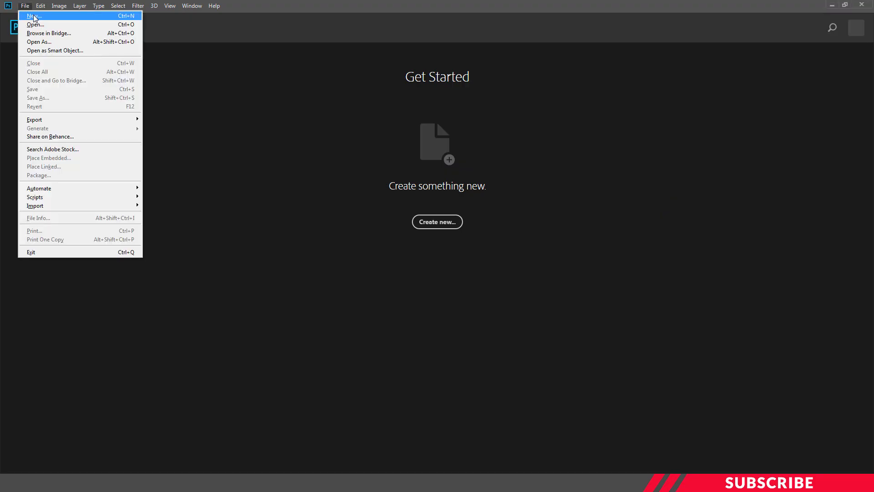
Create a 5 in × 7 in CMYK document at 300 ppi
{"action": "left_click", "coordinate": [32, 16]}
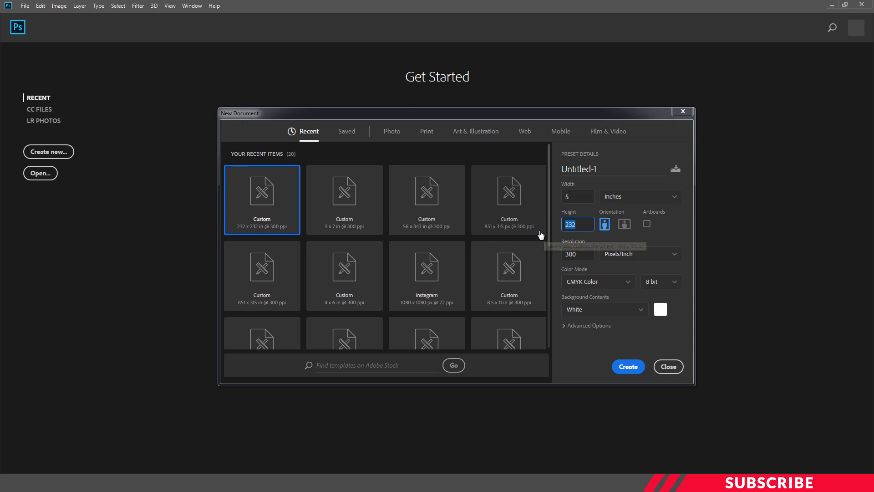
{"action": "type", "text": "7"}
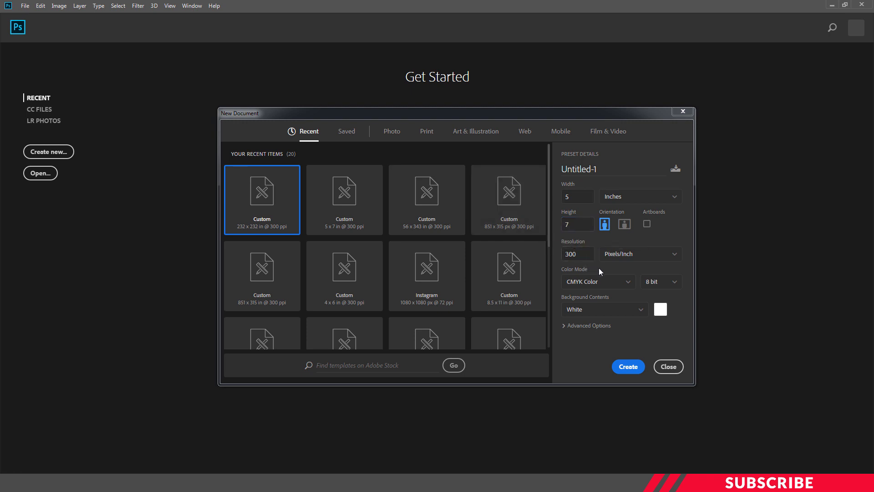
{"action": "left_click", "coordinate": [628, 366]}
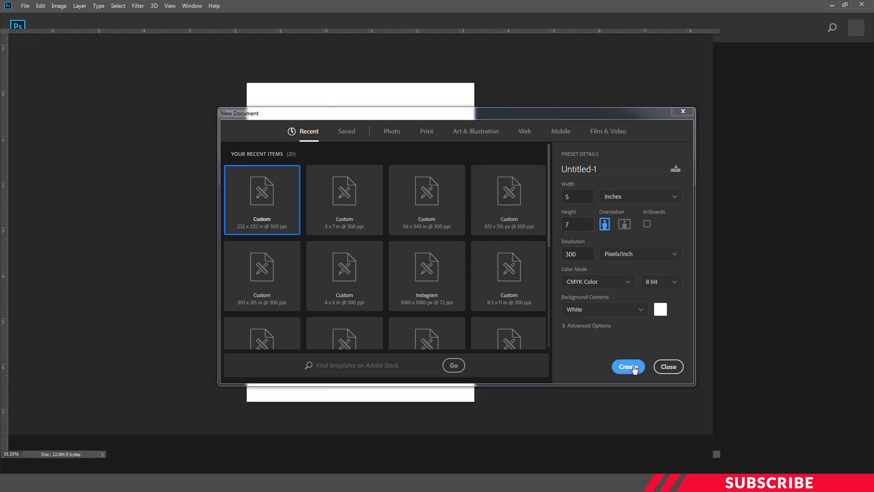
{"action": "left_click", "coordinate": [628, 367]}
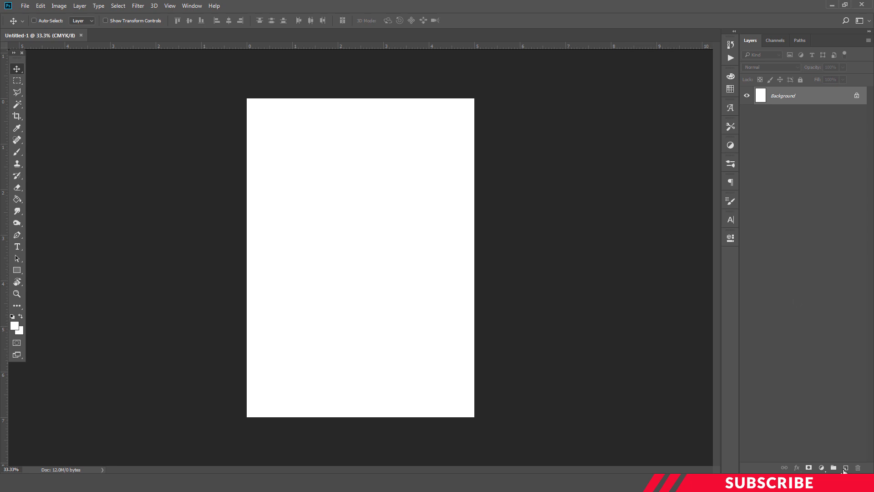
{"action": "mouse_move", "coordinate": [685, 391]}
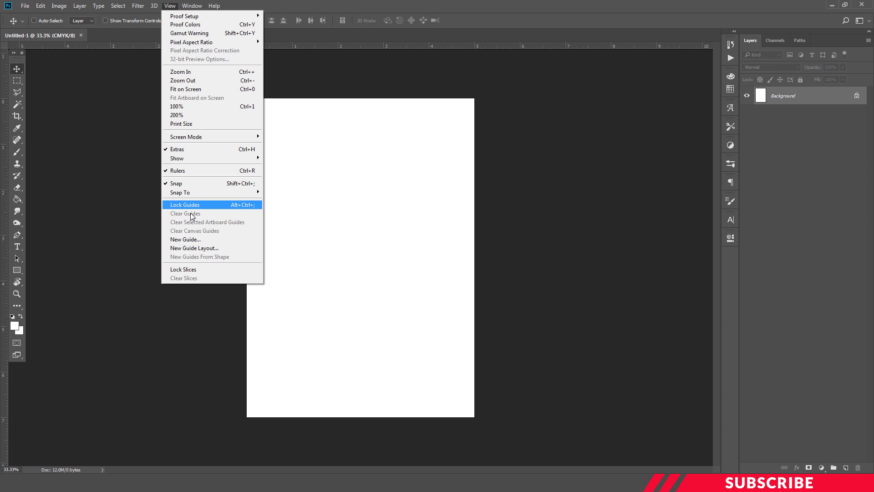
Add a horizontal guide at 50%
{"action": "left_click", "coordinate": [185, 239]}
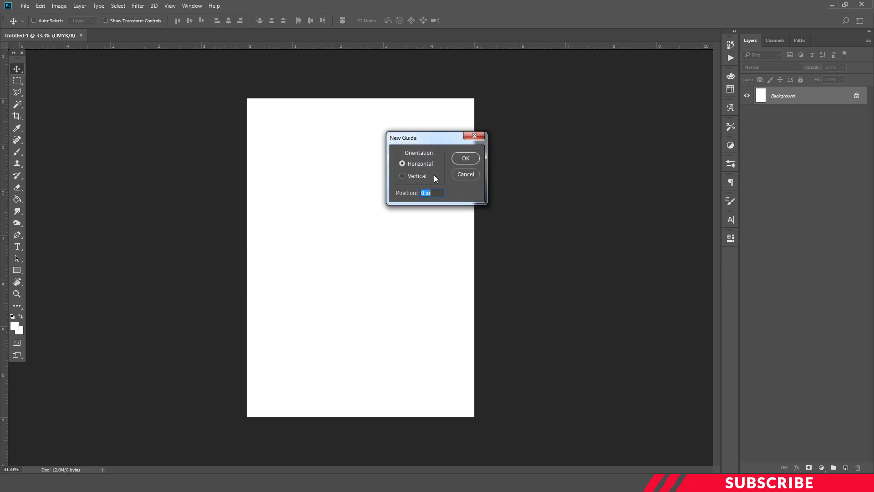
{"action": "type", "text": "50%"}
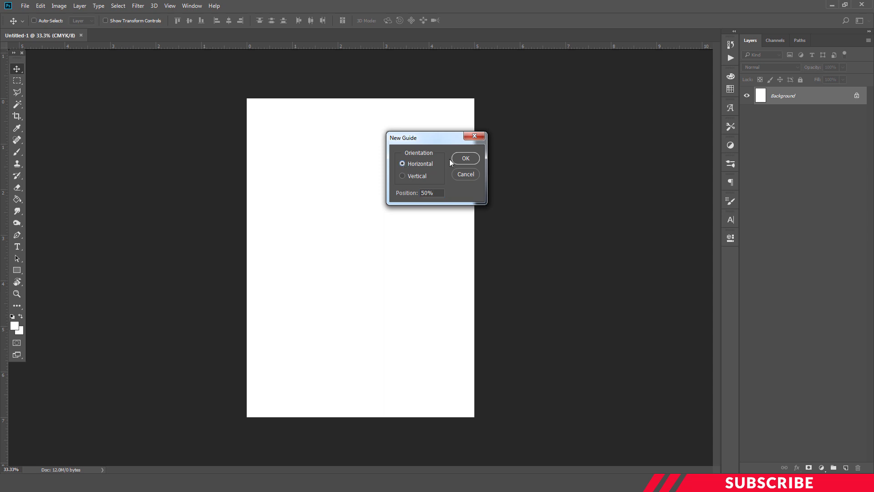
{"action": "left_click", "coordinate": [466, 158]}
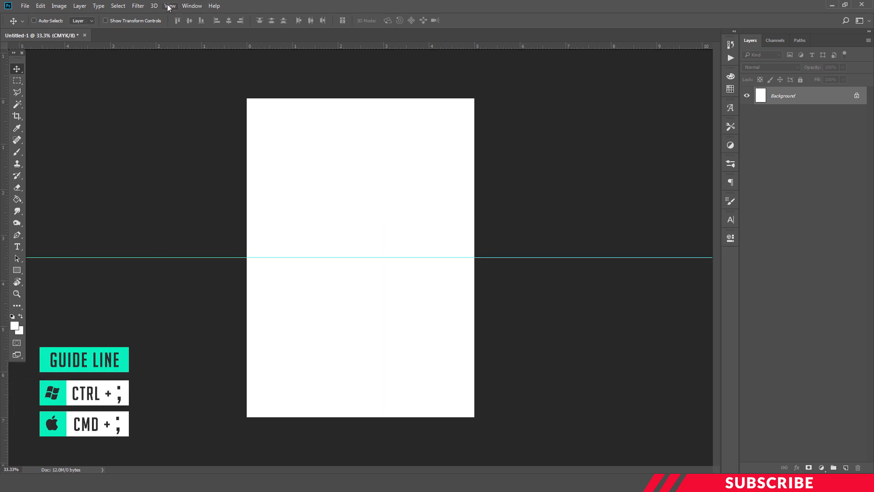
Add a vertical guide at 50%
{"action": "left_click", "coordinate": [178, 6]}
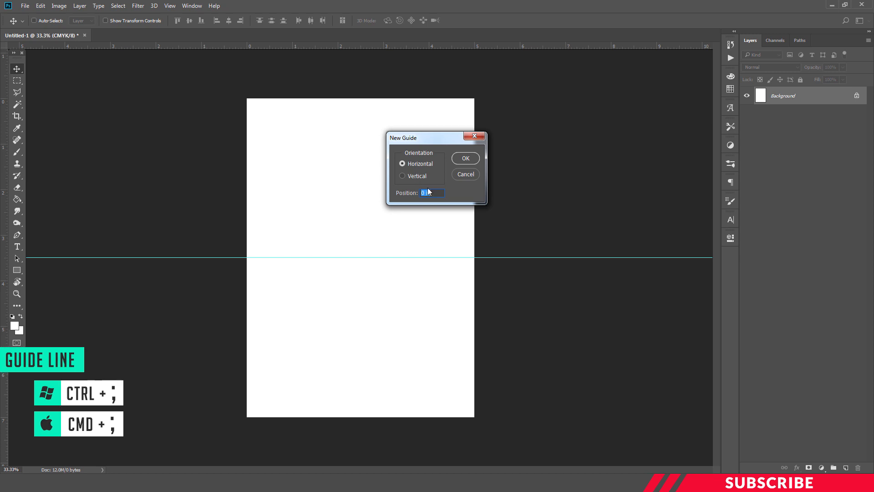
{"action": "type", "text": "50%"}
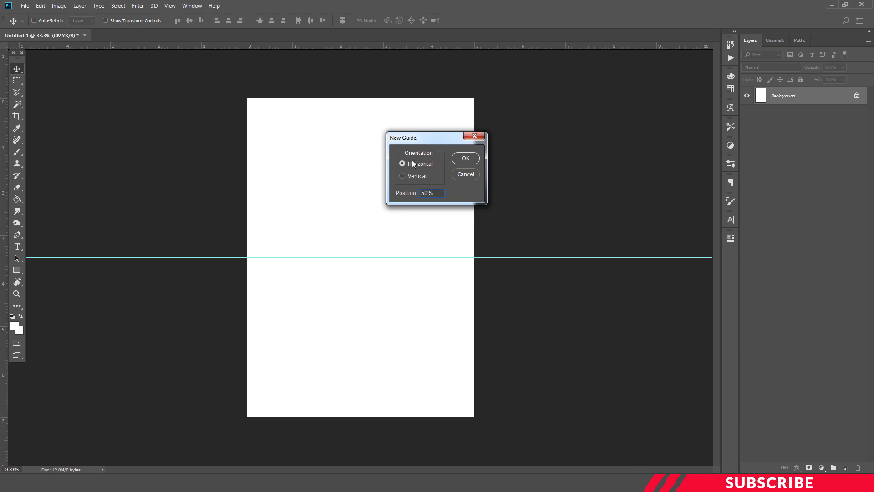
{"action": "left_click", "coordinate": [402, 176]}
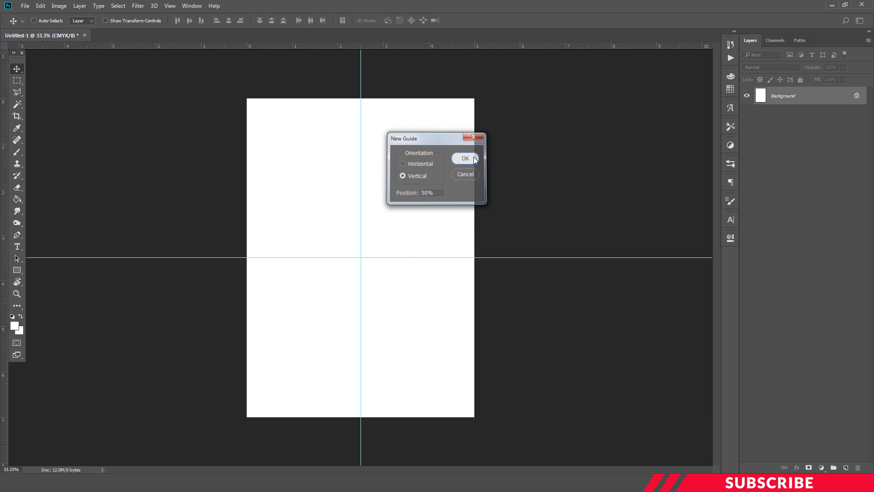
{"action": "left_click", "coordinate": [465, 158]}
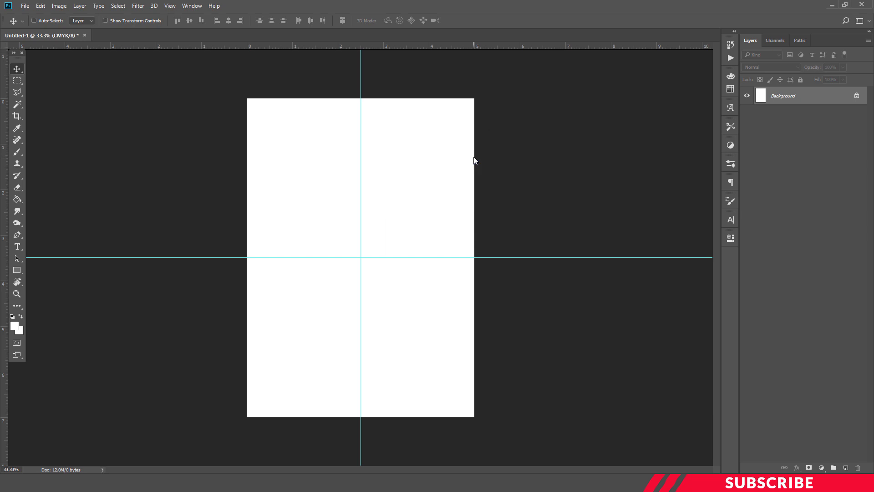
{"action": "mouse_move", "coordinate": [549, 150]}
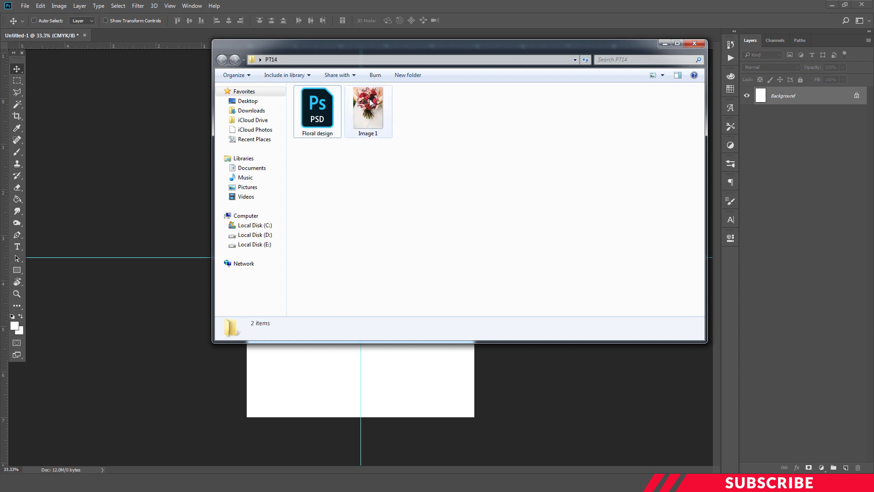
Import the bouquet photo Image 1 from Explorer and rename its layer 'Pic 1'
{"action": "right_click", "coordinate": [371, 104]}
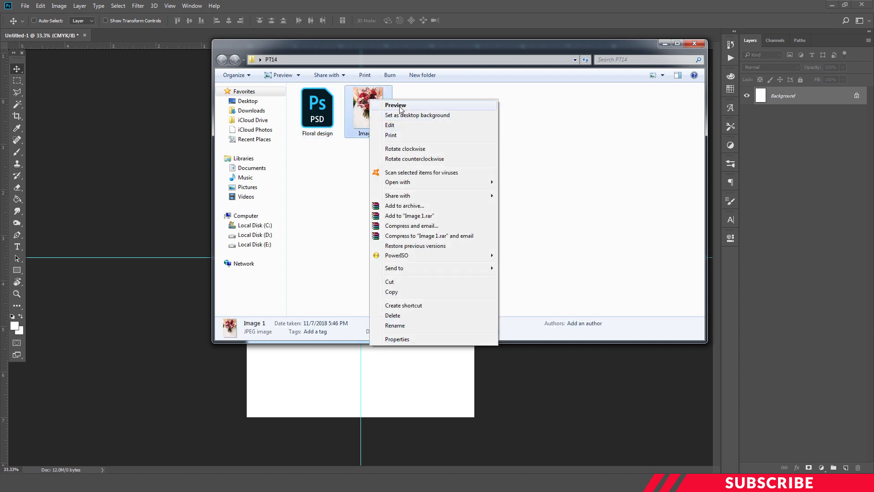
{"action": "left_click", "coordinate": [389, 125]}
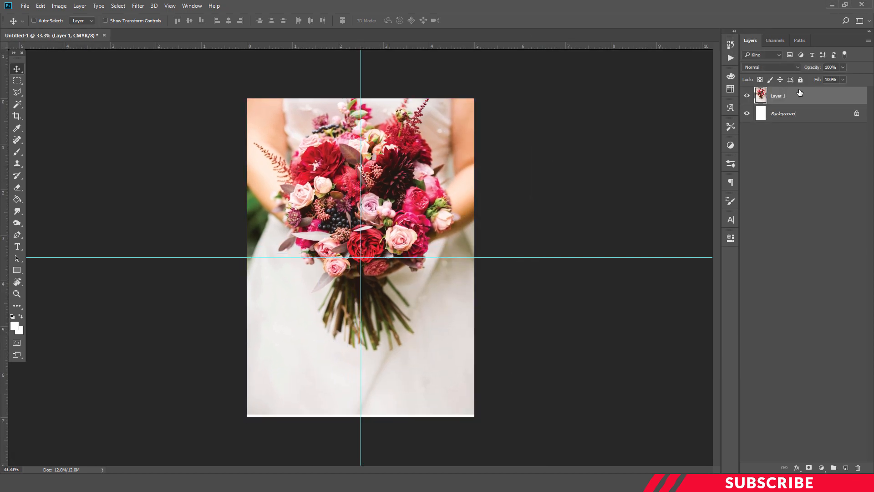
{"action": "mouse_move", "coordinate": [782, 97]}
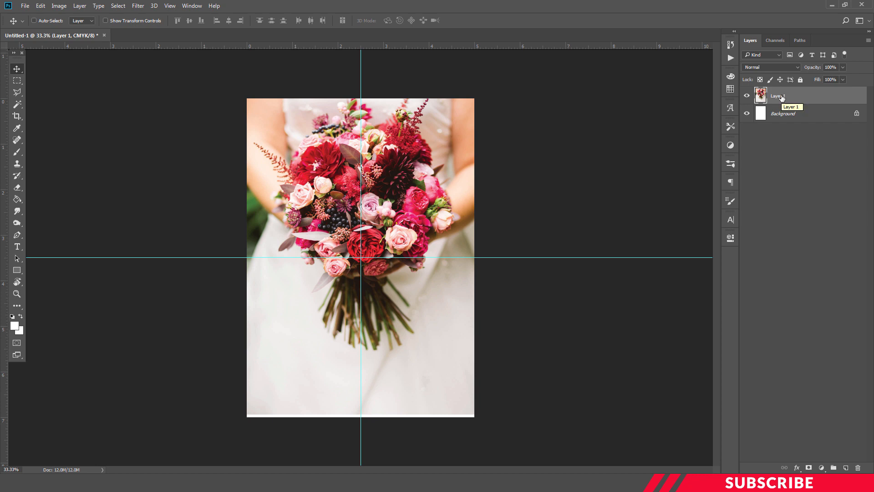
{"action": "double_click", "coordinate": [778, 95]}
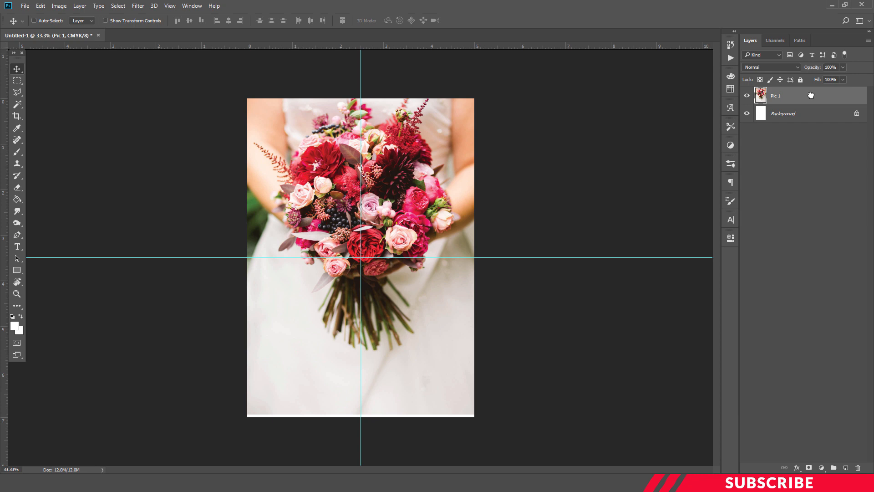
{"action": "left_click", "coordinate": [846, 467]}
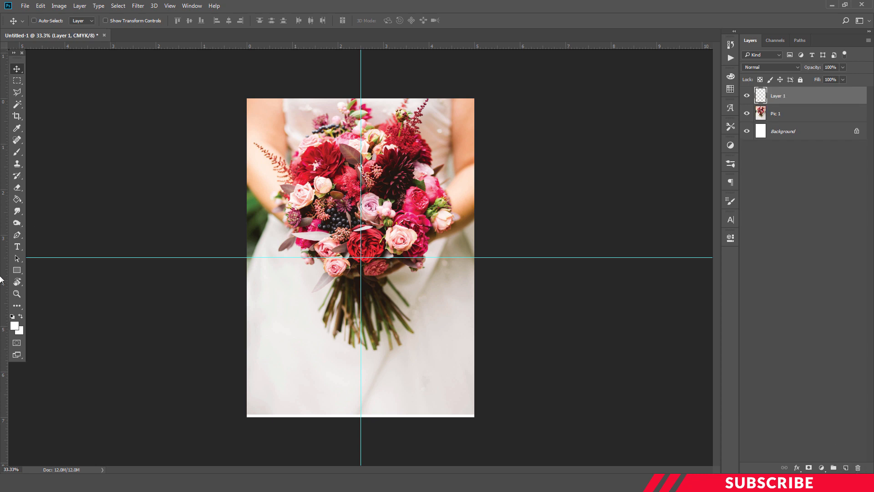
On a new layer, fill a diagonal polygonal selection over the lower page with pink #ef5596
{"action": "left_click", "coordinate": [15, 324]}
{"action": "type", "text": "e"}
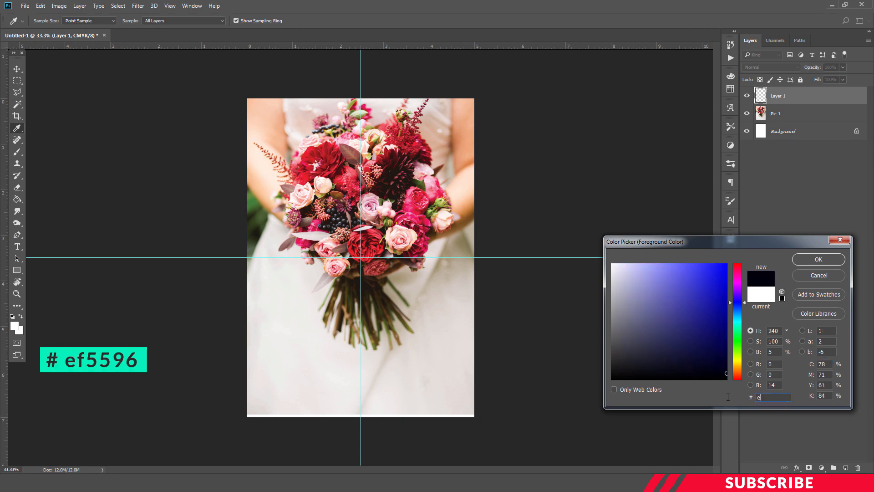
{"action": "type", "text": "f55"}
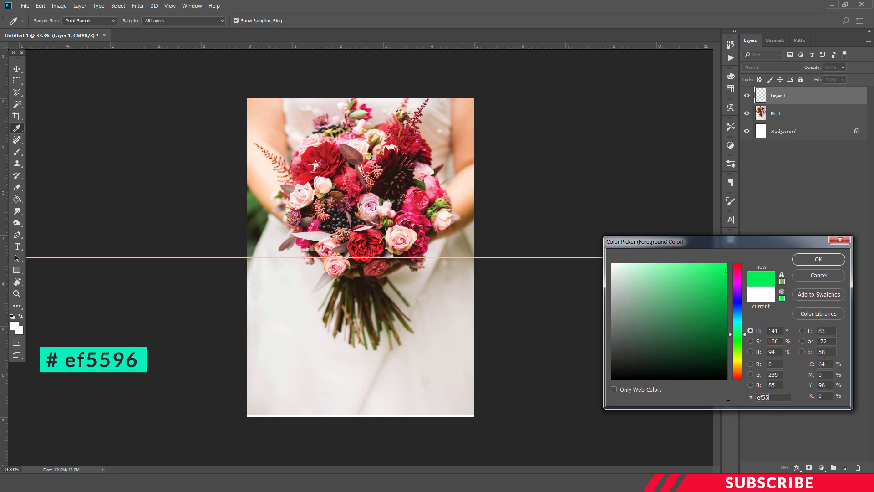
{"action": "left_click", "coordinate": [818, 259]}
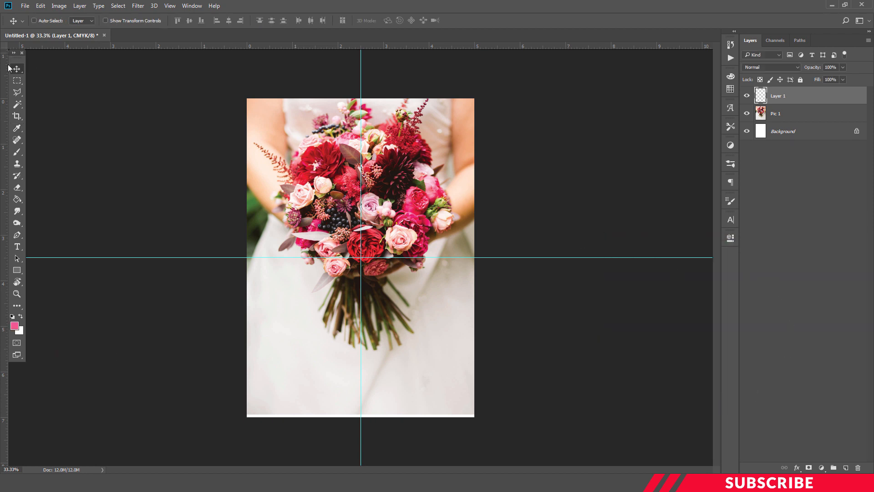
{"action": "left_click", "coordinate": [17, 92]}
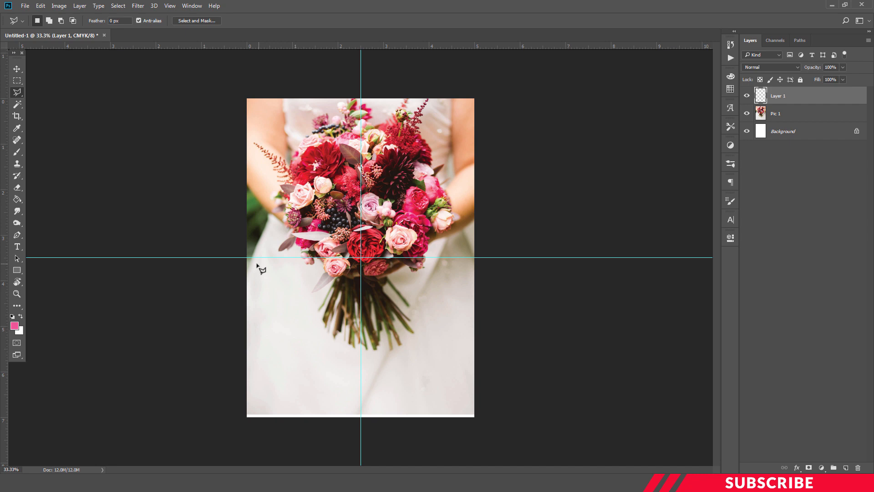
{"action": "left_click_drag", "start_coordinate": [260, 267], "coordinate": [543, 354]}
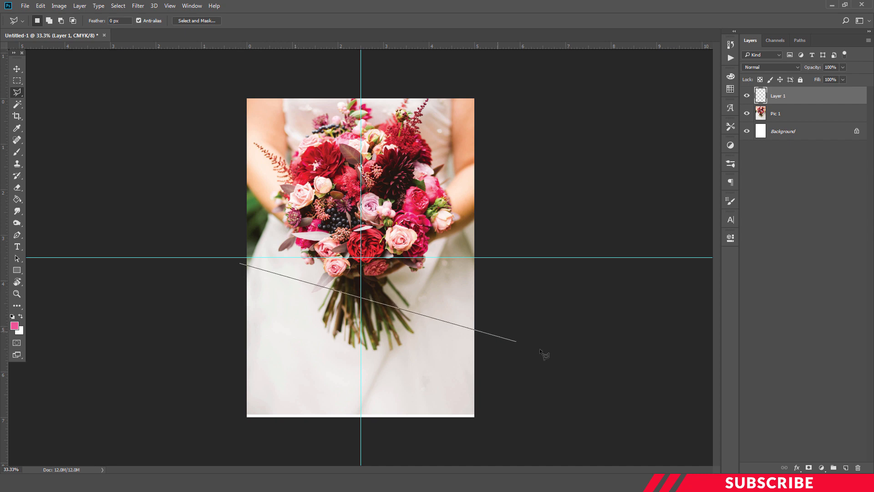
{"action": "mouse_move", "coordinate": [535, 356]}
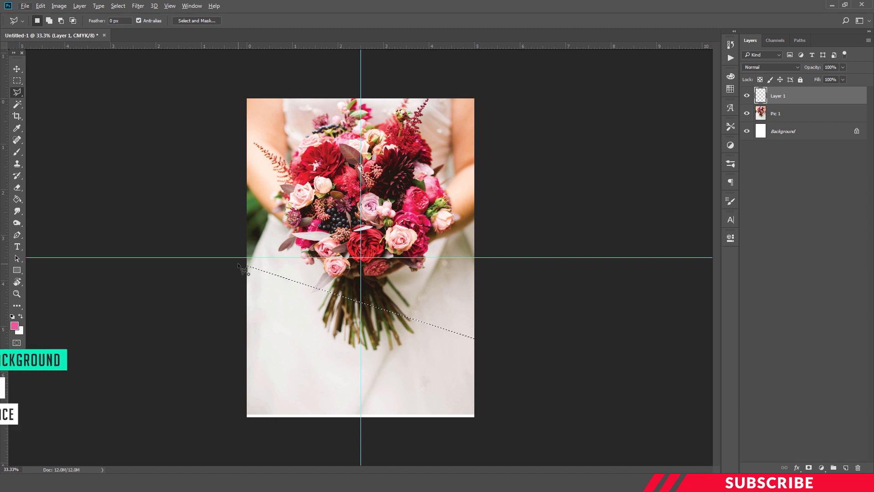
{"action": "key", "text": "alt+backspace"}
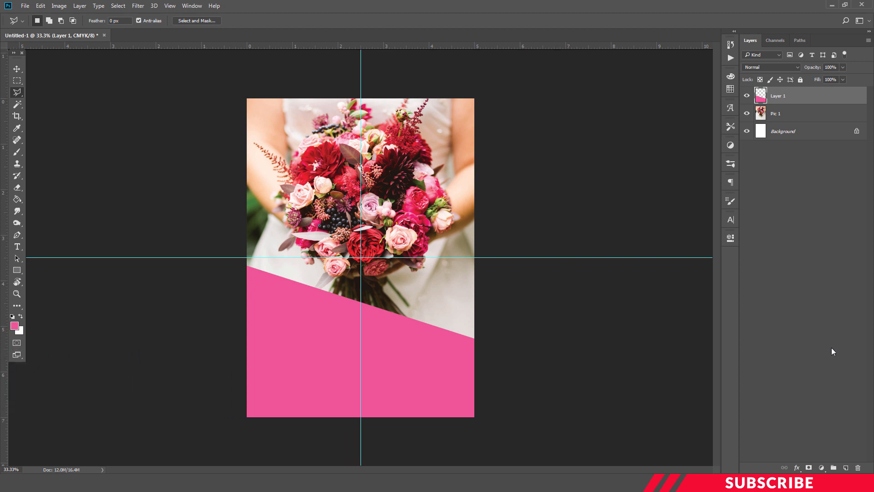
{"action": "mouse_move", "coordinate": [844, 433]}
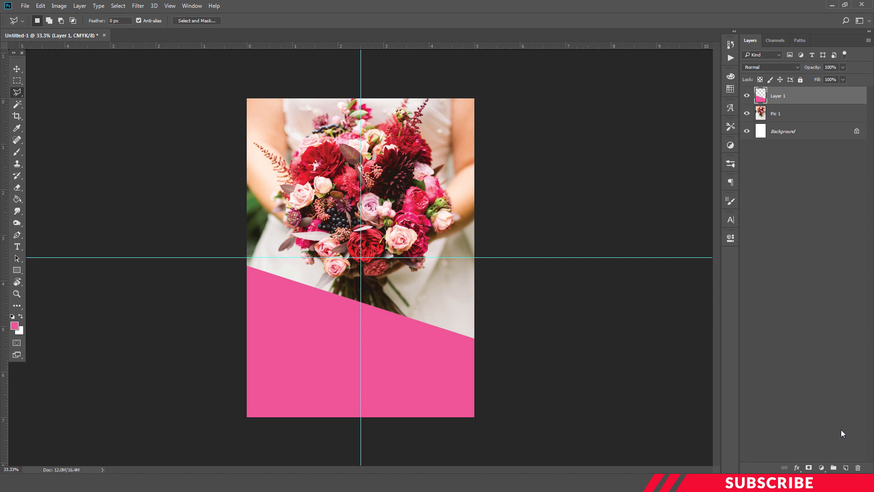
On a new layer, type 'Alan' and 'weds' in white, with weds at size 27
{"action": "left_click", "coordinate": [846, 467]}
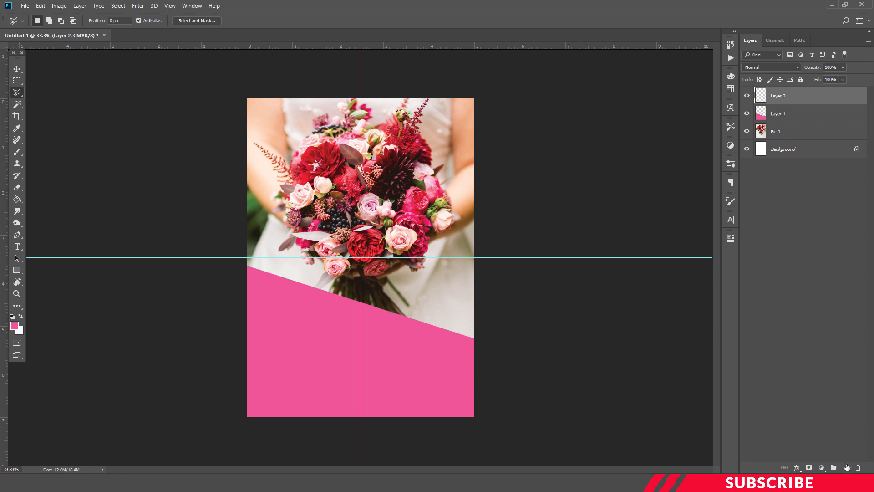
{"action": "left_click", "coordinate": [15, 326]}
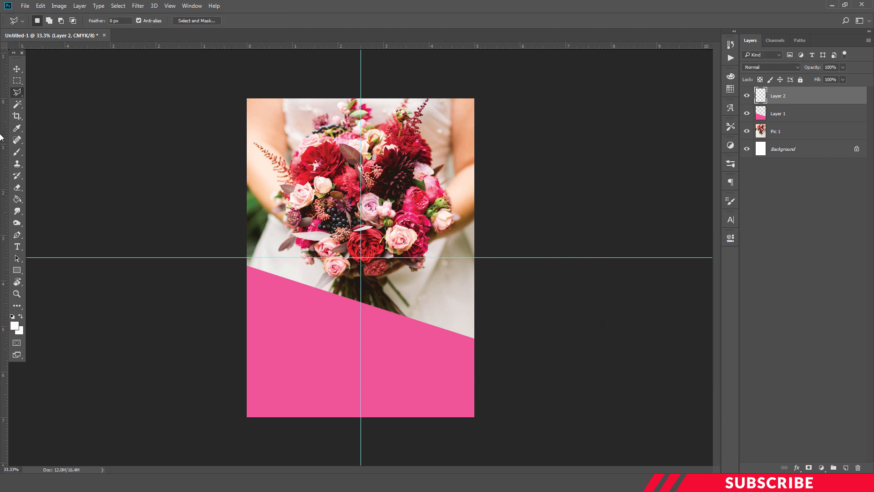
{"action": "left_click", "coordinate": [17, 246]}
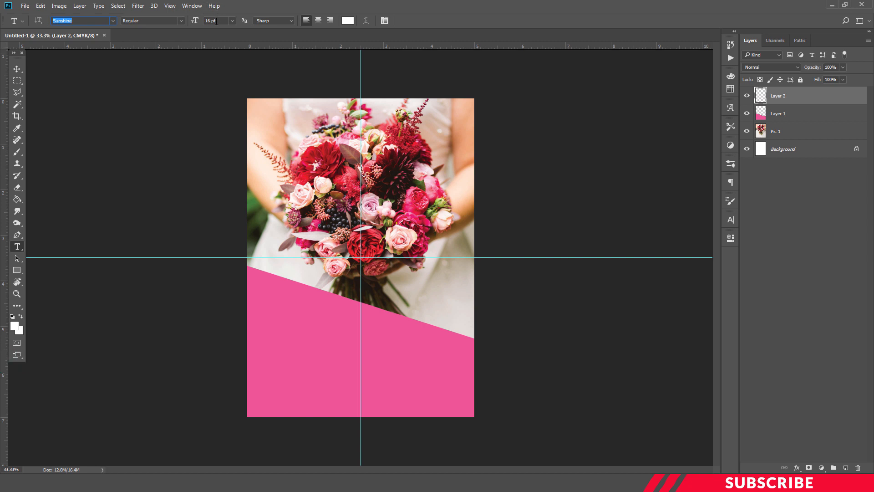
{"action": "left_click", "coordinate": [217, 20]}
{"action": "type", "text": "37"}
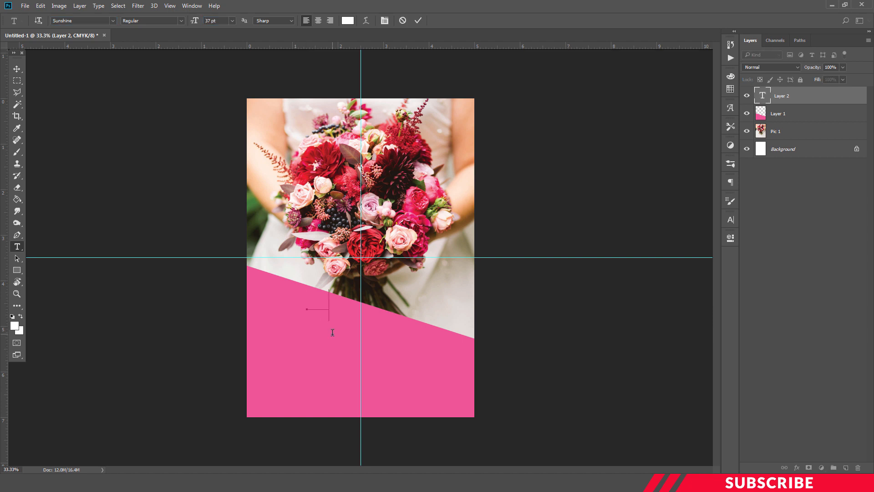
{"action": "type", "text": "Alan"}
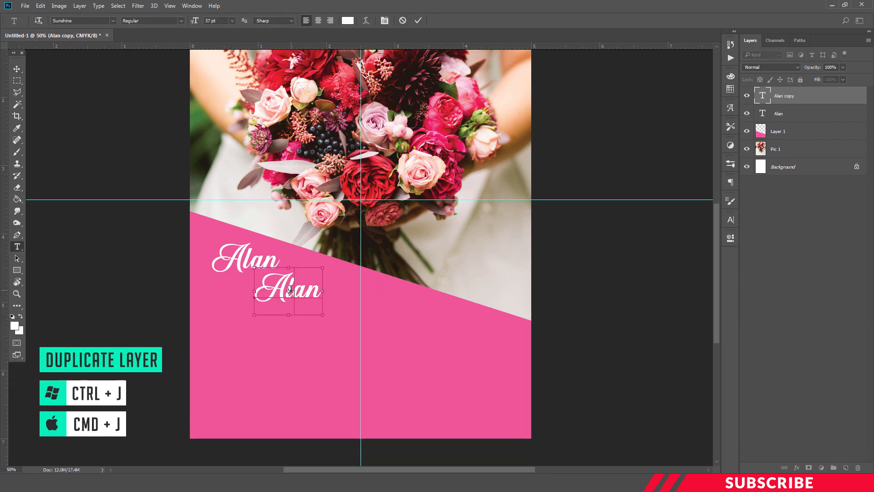
{"action": "type", "text": "weds"}
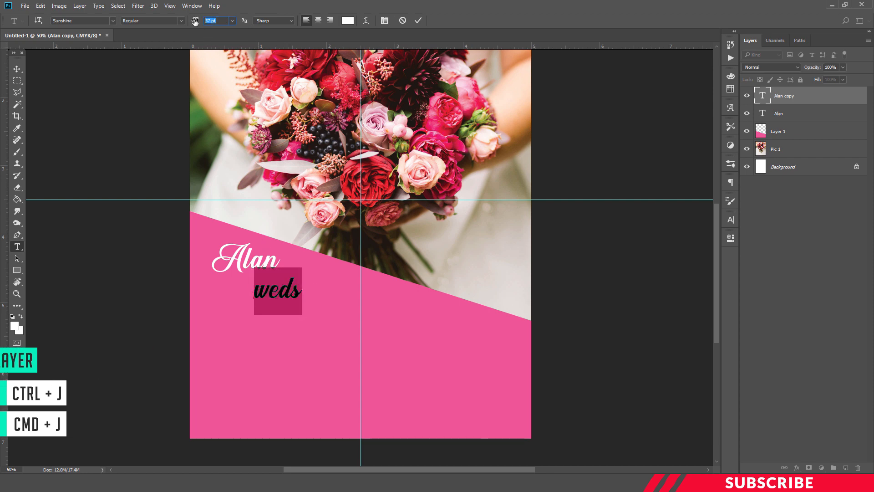
{"action": "type", "text": "27"}
{"action": "type", "text": "Sara"}
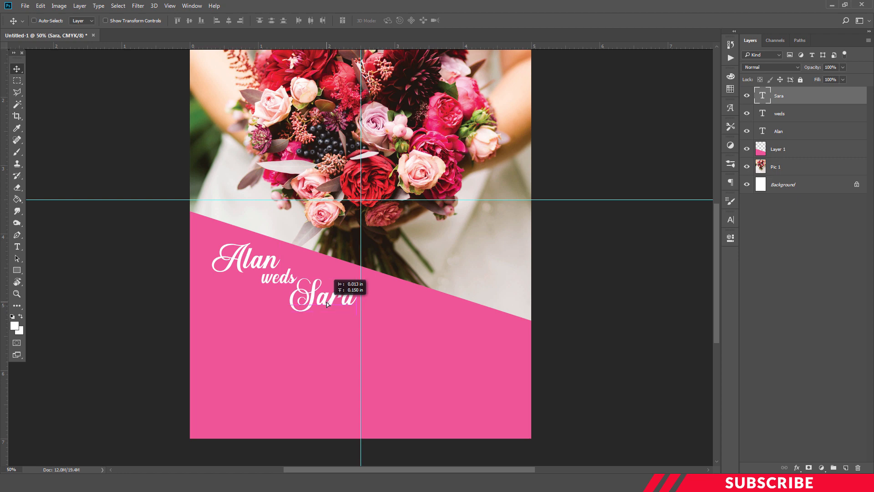
{"action": "mouse_move", "coordinate": [556, 310]}
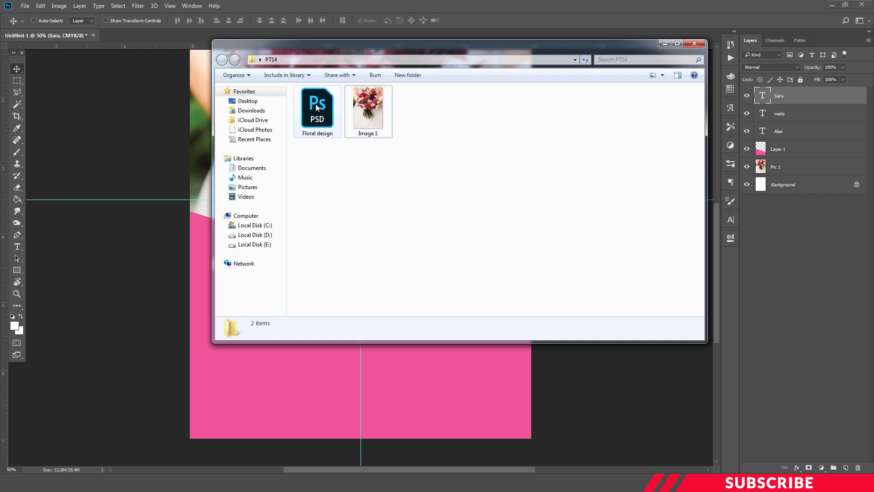
Bring the ornament from Floral design.psd into the invitation and recolour it white
{"action": "double_click", "coordinate": [317, 108]}
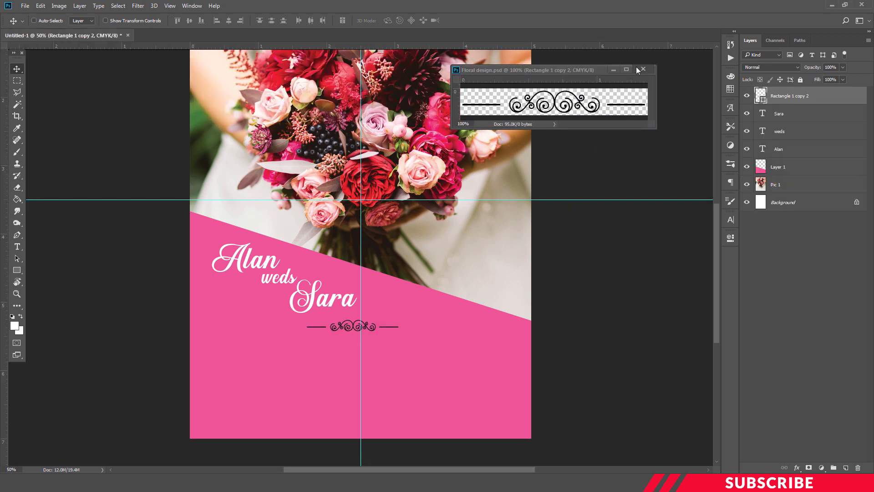
{"action": "left_click", "coordinate": [643, 69]}
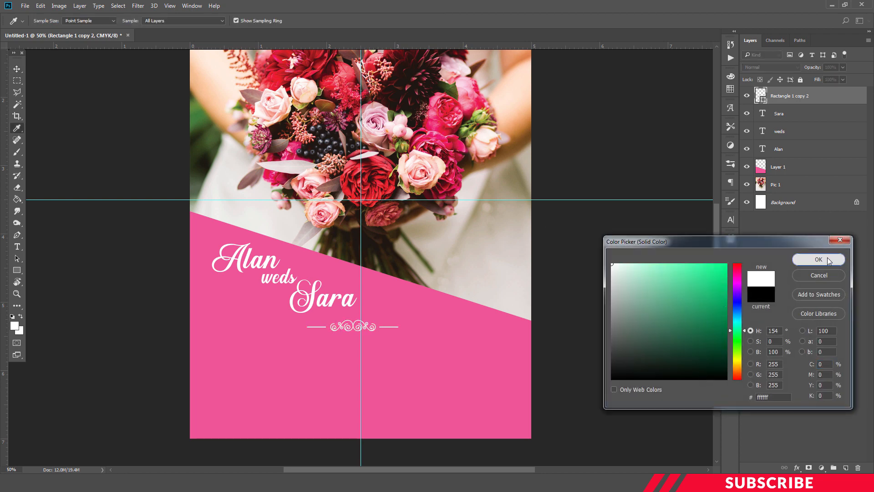
{"action": "left_click", "coordinate": [819, 259]}
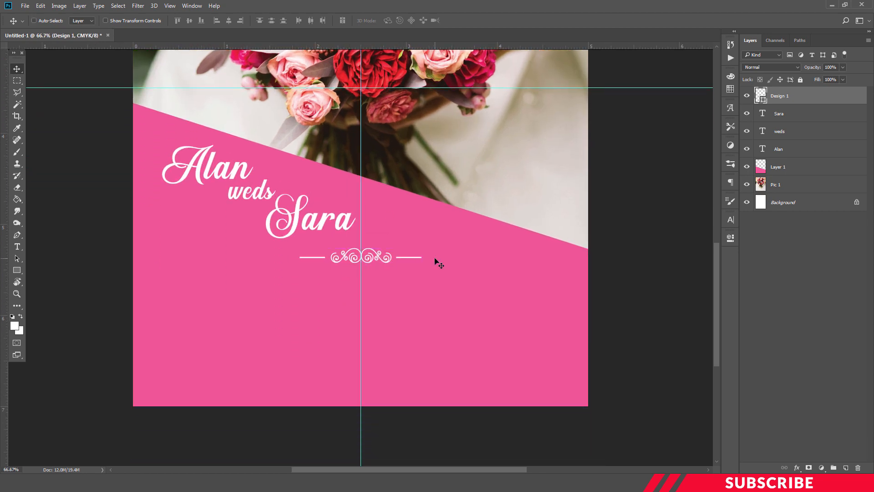
{"action": "mouse_move", "coordinate": [457, 243]}
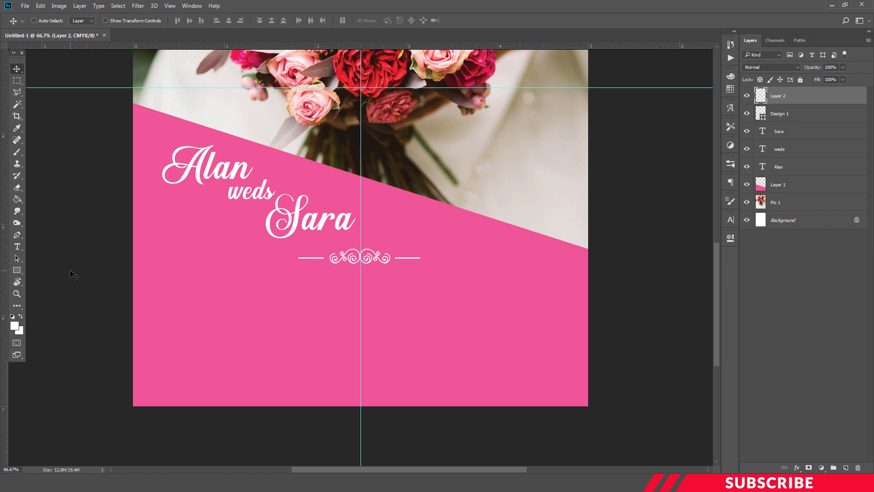
Type 'Monday 24 December' in a smaller white font below the ornament
{"action": "left_click", "coordinate": [14, 324]}
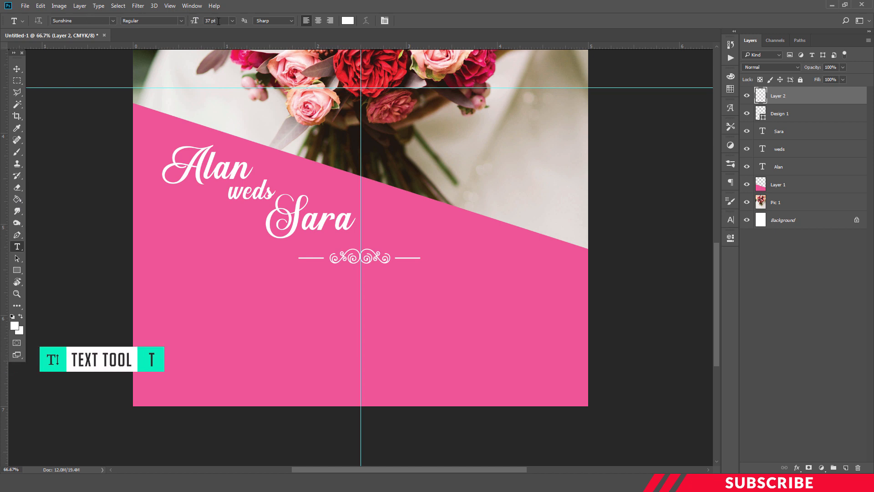
{"action": "left_click", "coordinate": [219, 21]}
{"action": "type", "text": "19"}
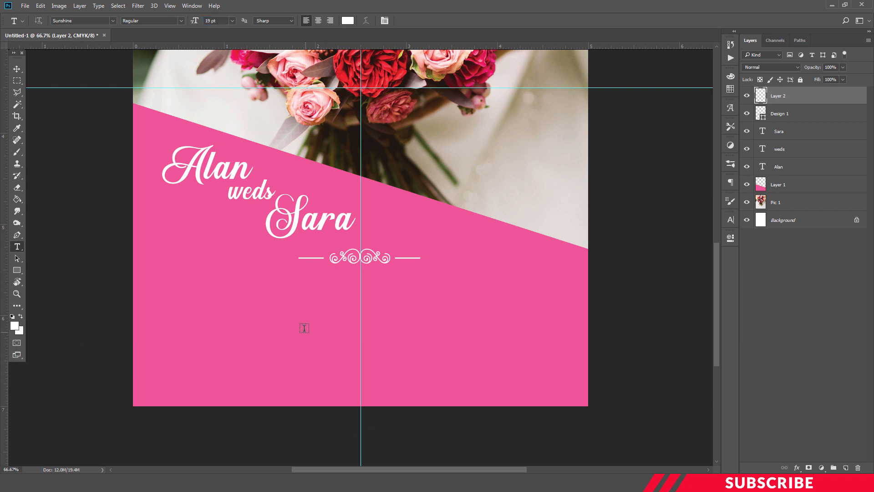
{"action": "type", "text": "Monday"}
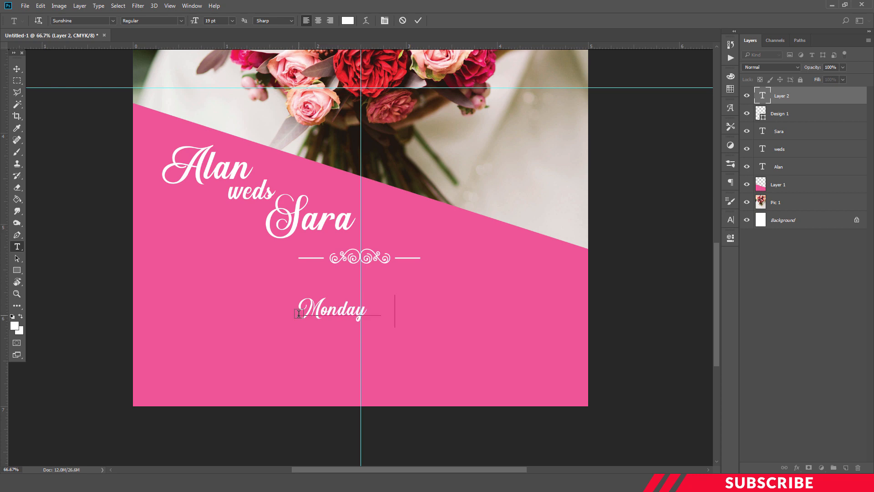
{"action": "type", "text": "24 December"}
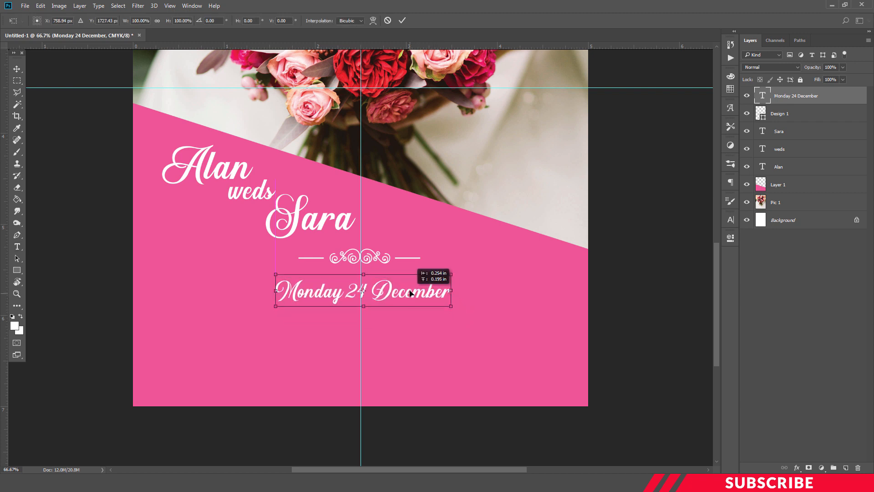
Centre the date under the ornament and duplicate the date layer
{"action": "left_click_drag", "start_coordinate": [362, 291], "coordinate": [360, 287]}
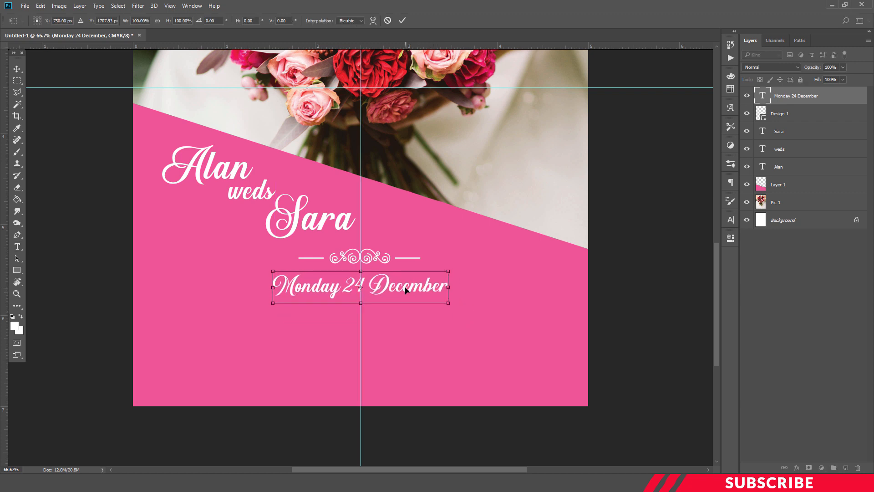
{"action": "left_click_drag", "start_coordinate": [361, 288], "coordinate": [360, 282]}
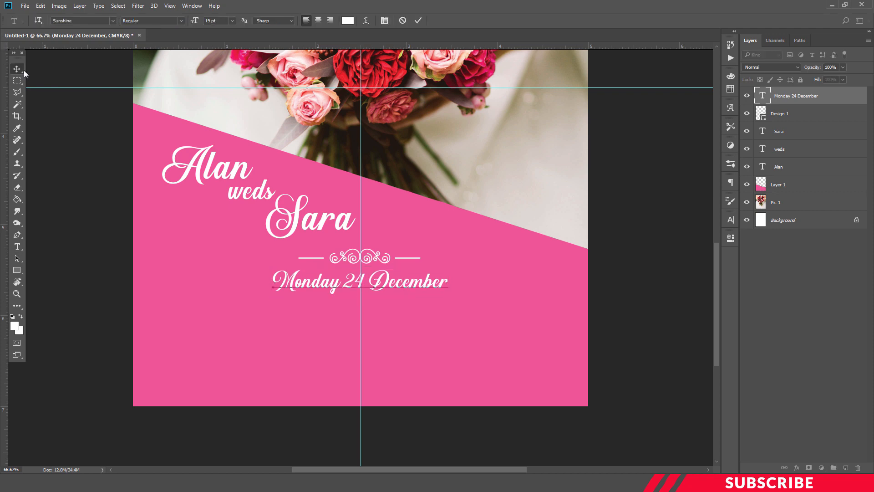
{"action": "left_click", "coordinate": [15, 69]}
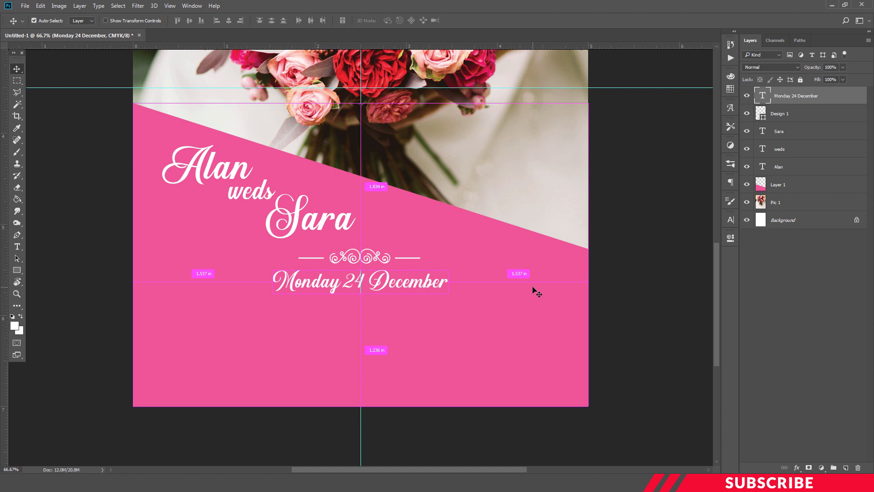
{"action": "key", "text": "Ctrl+J"}
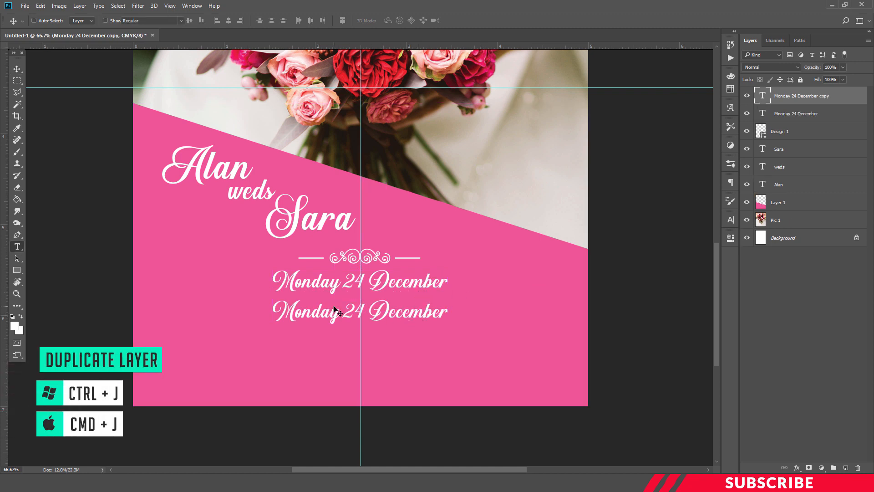
Change the duplicated date line to read 'Holy Matrimony 14:00'
{"action": "double_click", "coordinate": [359, 311]}
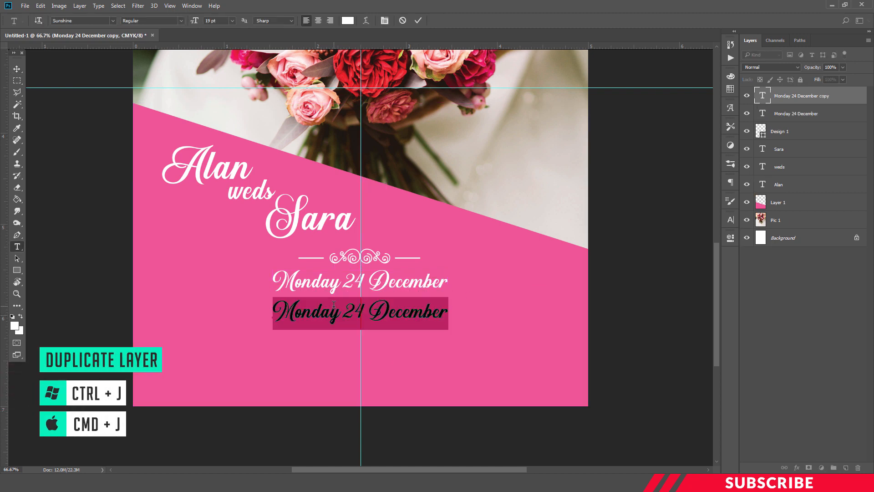
{"action": "type", "text": "Holy"}
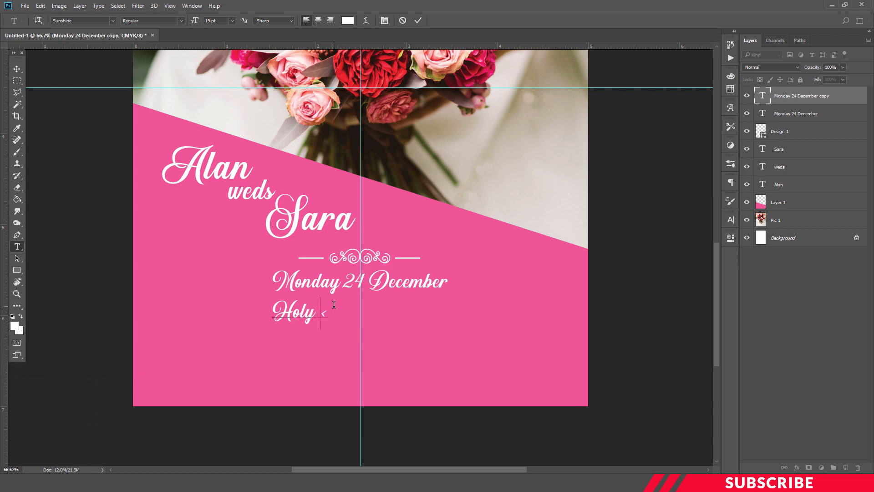
{"action": "type", "text": "Ma"}
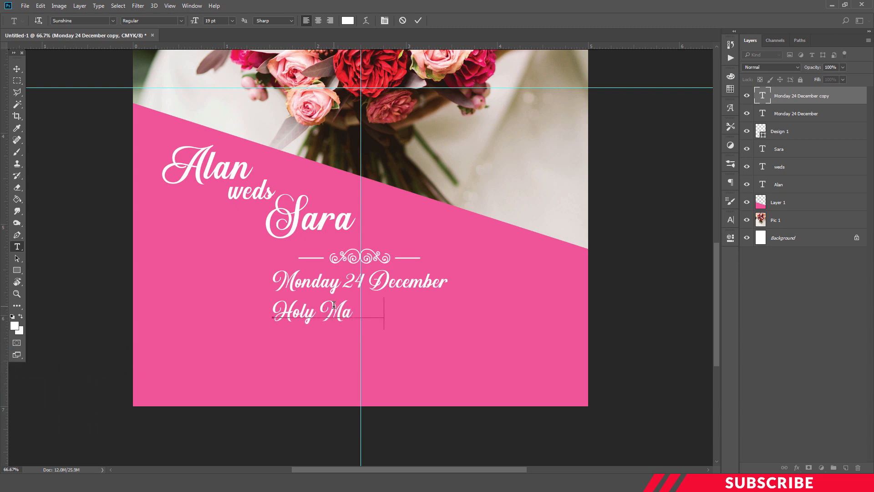
{"action": "type", "text": "trimony 24"}
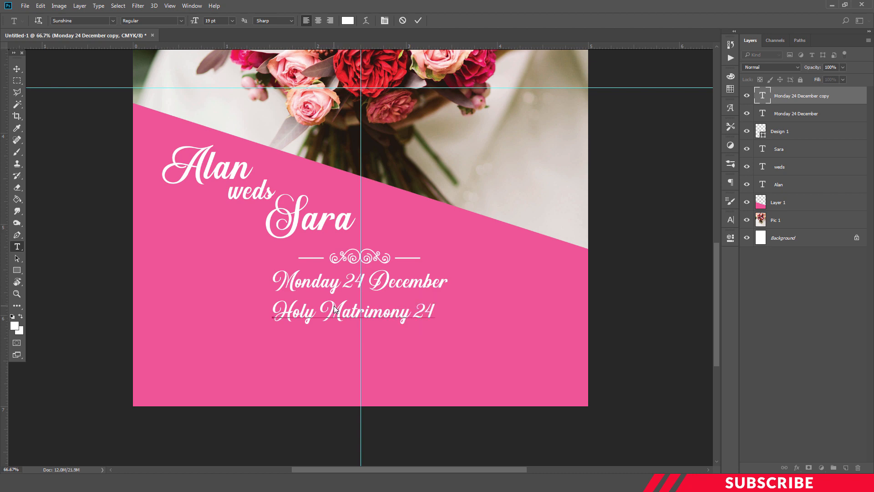
{"action": "type", "text": "14"}
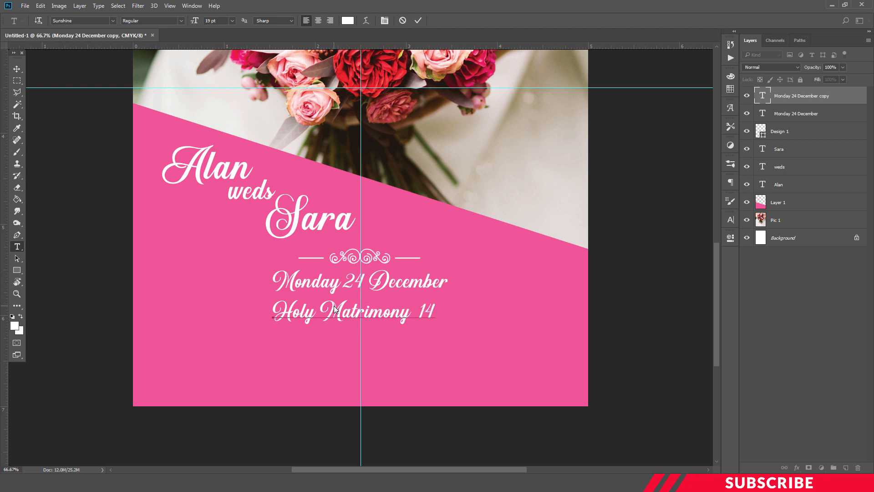
{"action": "type", "text": ":00"}
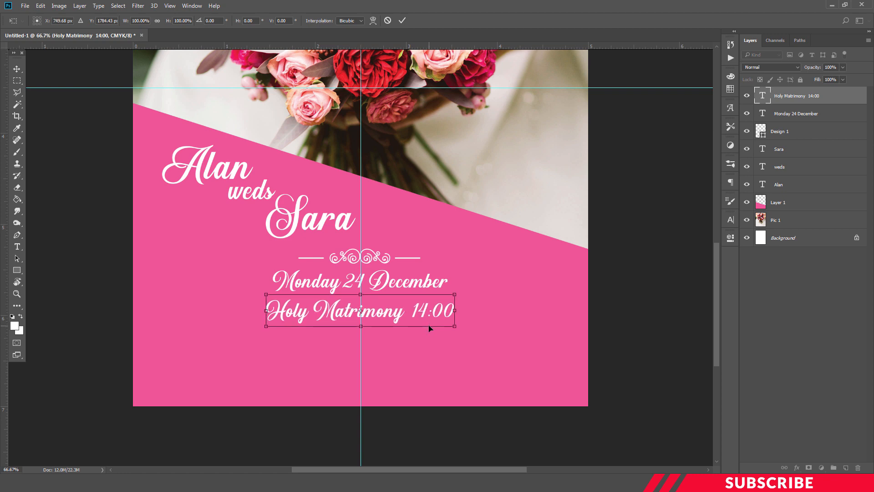
{"action": "left_click", "coordinate": [17, 245]}
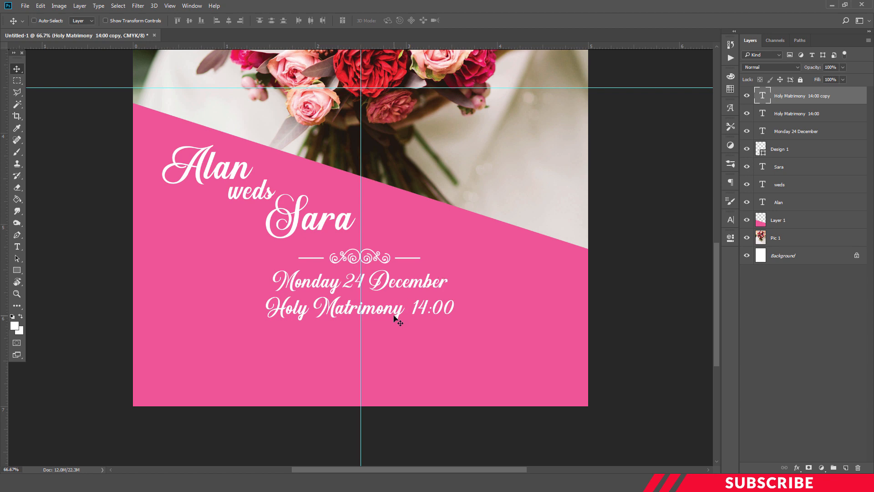
Retype the copied line as 'Request the pleasure of your company at their marriage'
{"action": "double_click", "coordinate": [358, 307]}
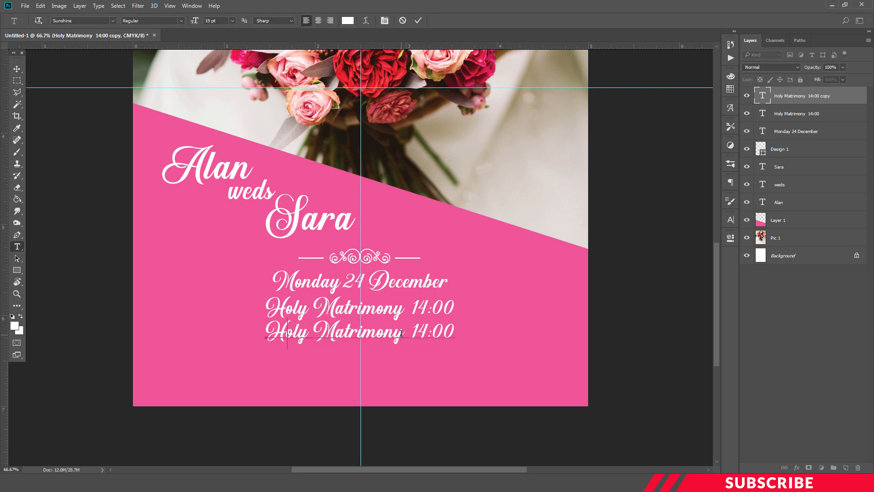
{"action": "type", "text": "Requ"}
{"action": "left_click", "coordinate": [219, 20]}
{"action": "type", "text": "13"}
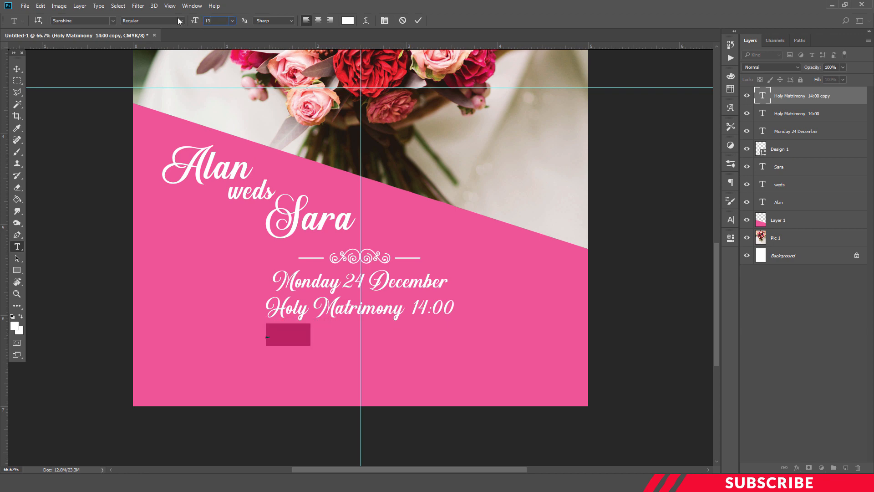
{"action": "type", "text": "Request"}
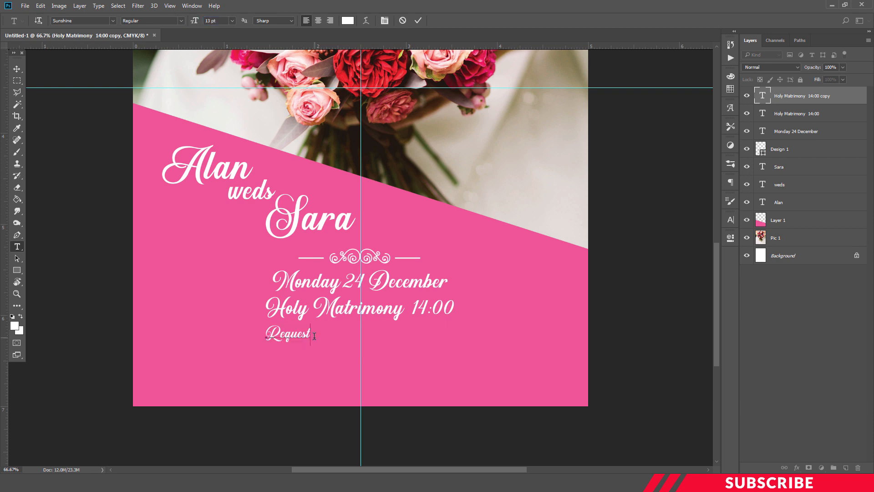
{"action": "type", "text": "the pleasure of your company at their marriage"}
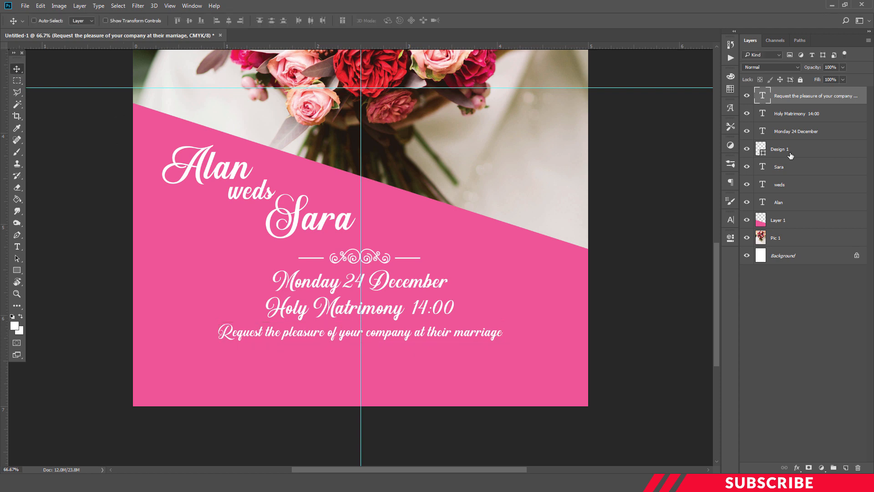
{"action": "left_click", "coordinate": [788, 150]}
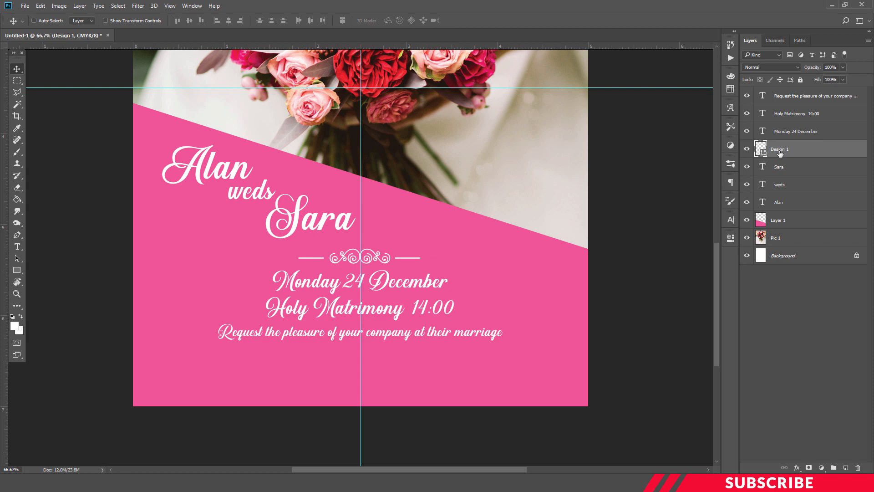
Duplicate the floral ornament as 'Design2' and flip the copy vertically
{"action": "key", "text": "Ctrl+J"}
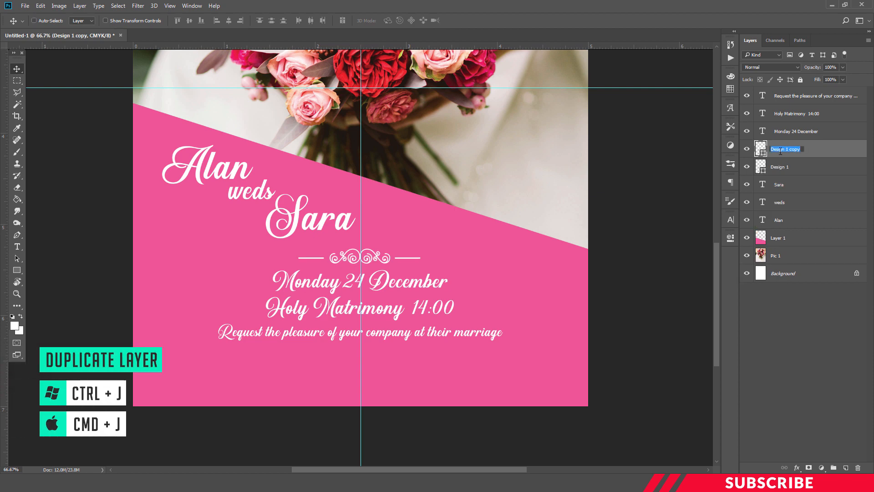
{"action": "type", "text": "Design2"}
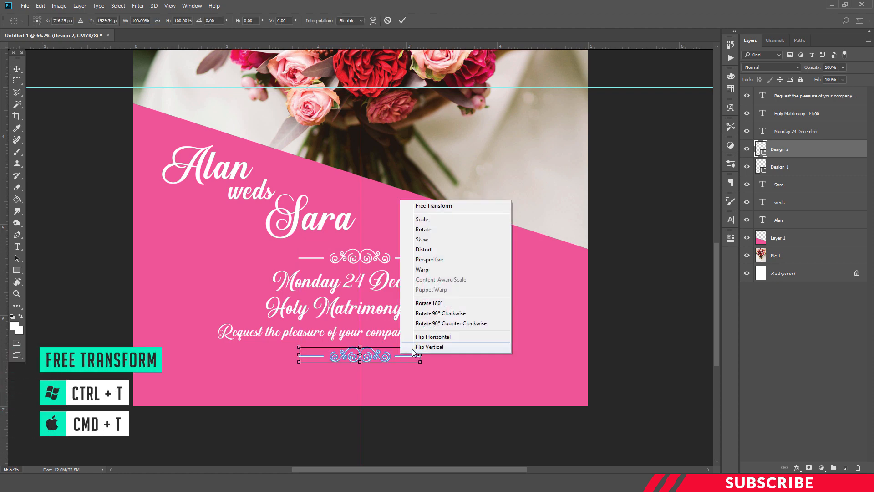
{"action": "left_click", "coordinate": [429, 346]}
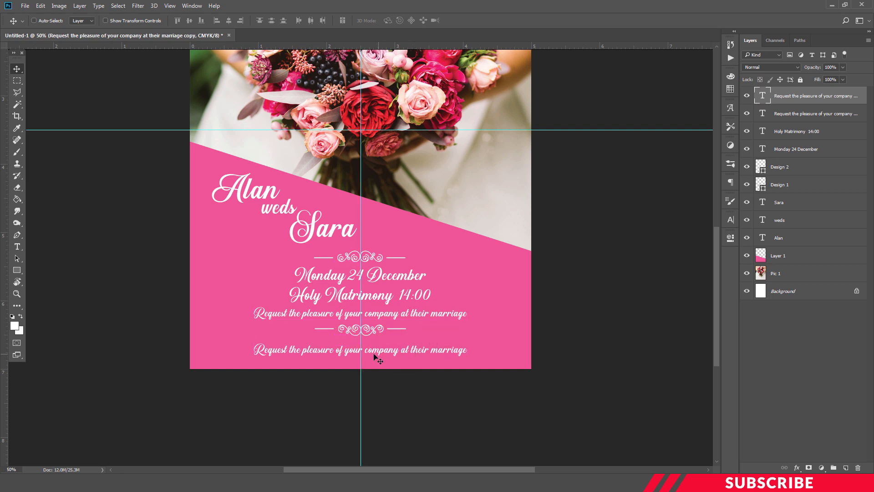
{"action": "double_click", "coordinate": [359, 350]}
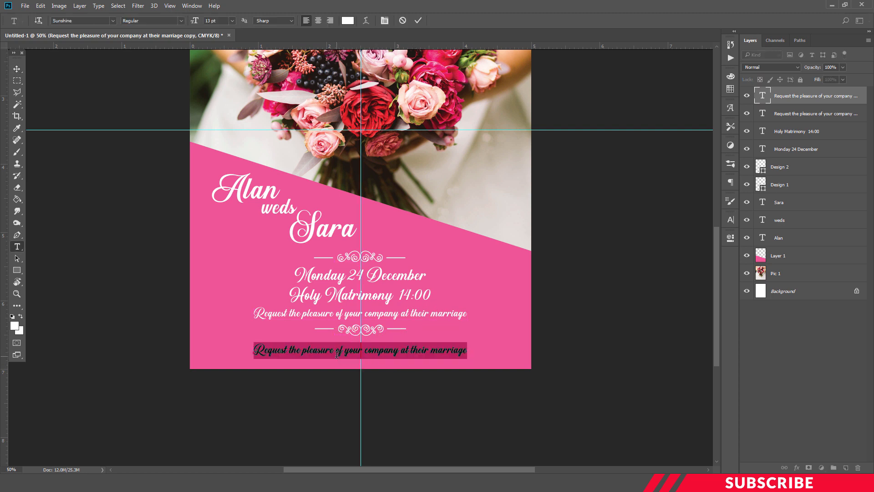
{"action": "type", "text": "Rsvp : 234 756 462"}
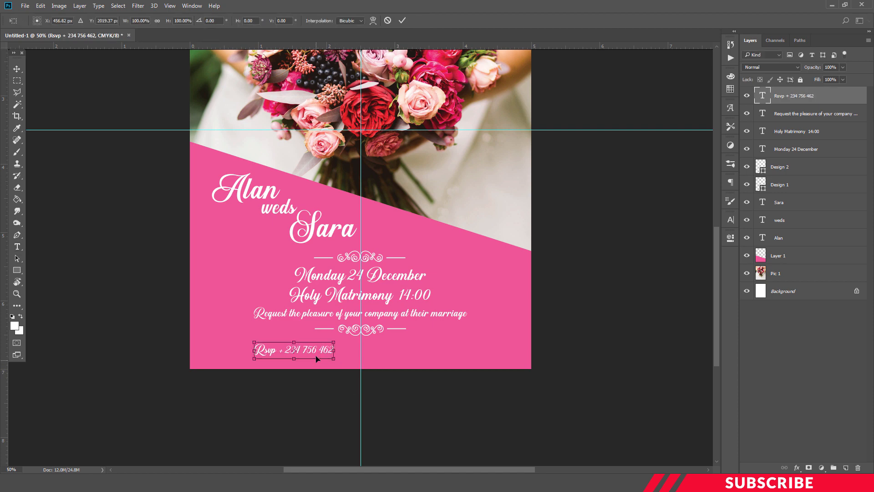
{"action": "left_click_drag", "start_coordinate": [292, 350], "coordinate": [357, 350]}
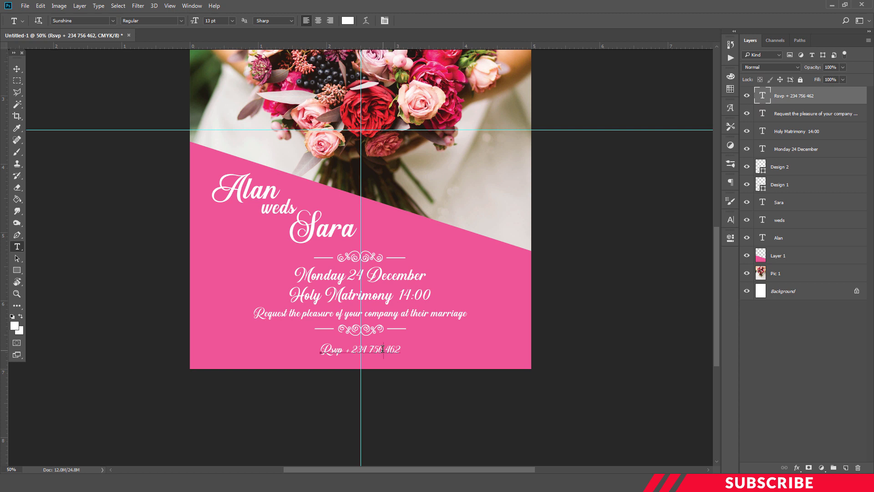
Enlarge the RSVP line's font size to 19 and commit the edit
{"action": "double_click", "coordinate": [360, 349]}
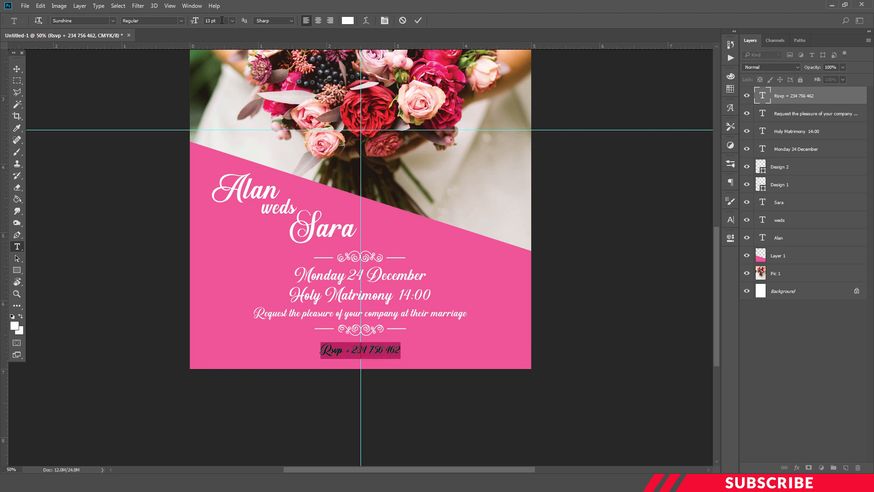
{"action": "type", "text": "19"}
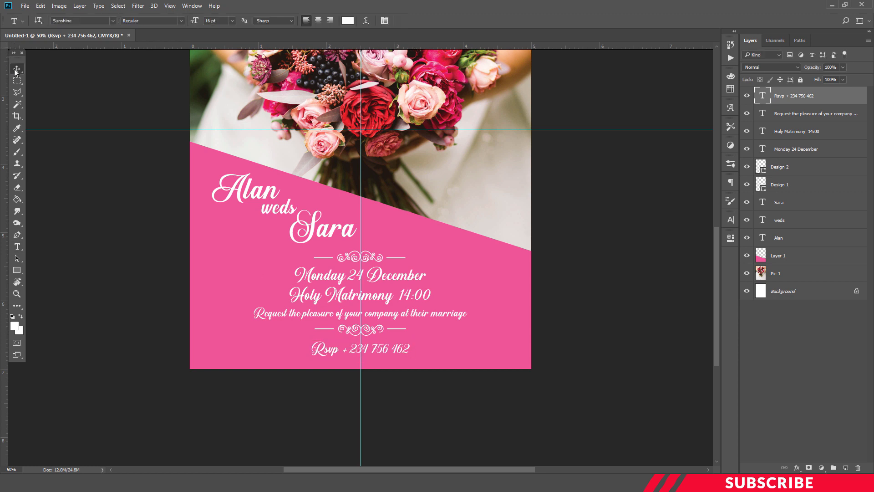
{"action": "left_click", "coordinate": [17, 70]}
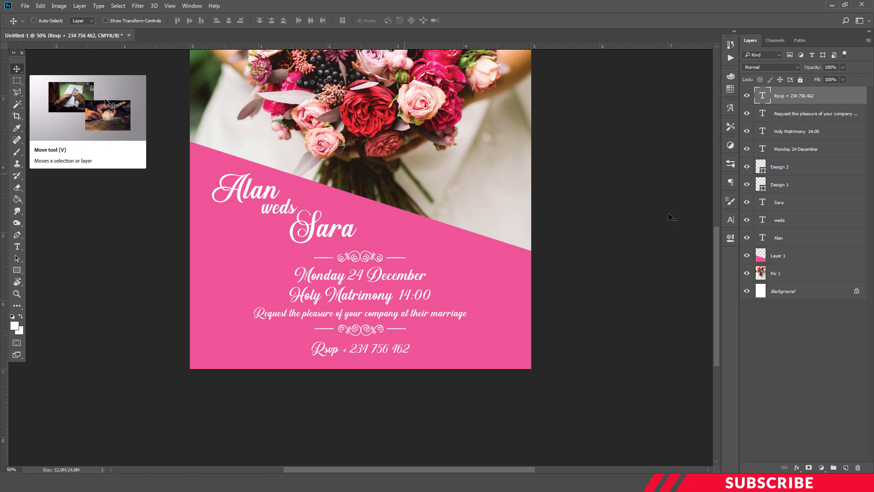